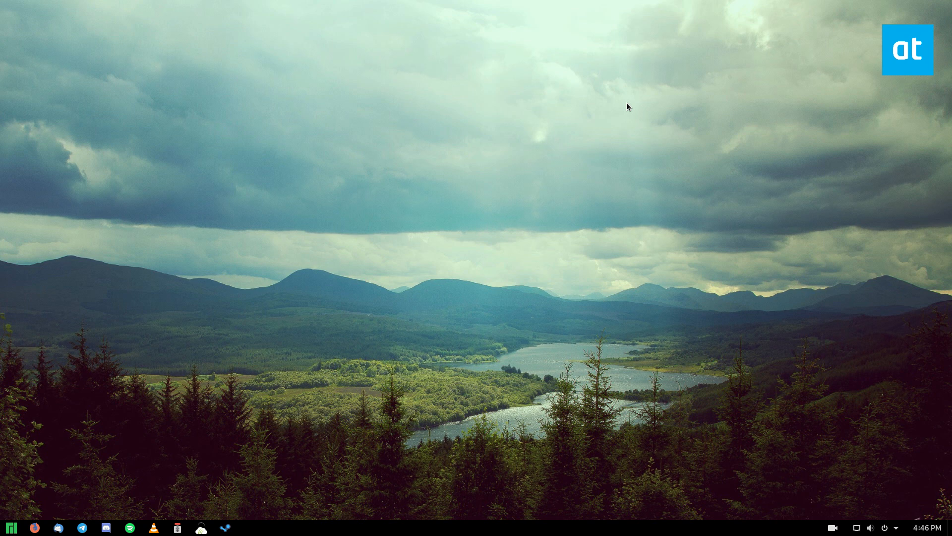
Launch Terminal from the Manjaro application menu
{"action": "left_click", "coordinate": [11, 526]}
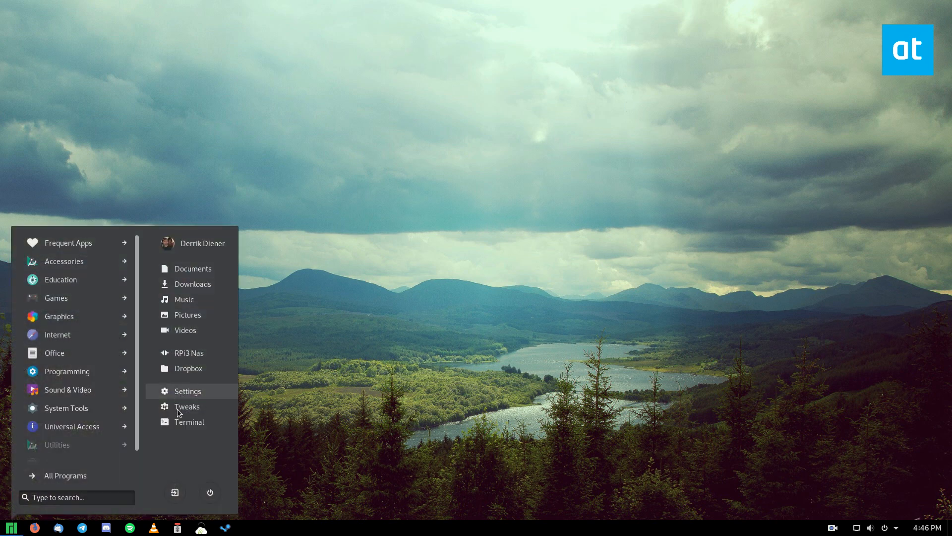
{"action": "left_click", "coordinate": [189, 422]}
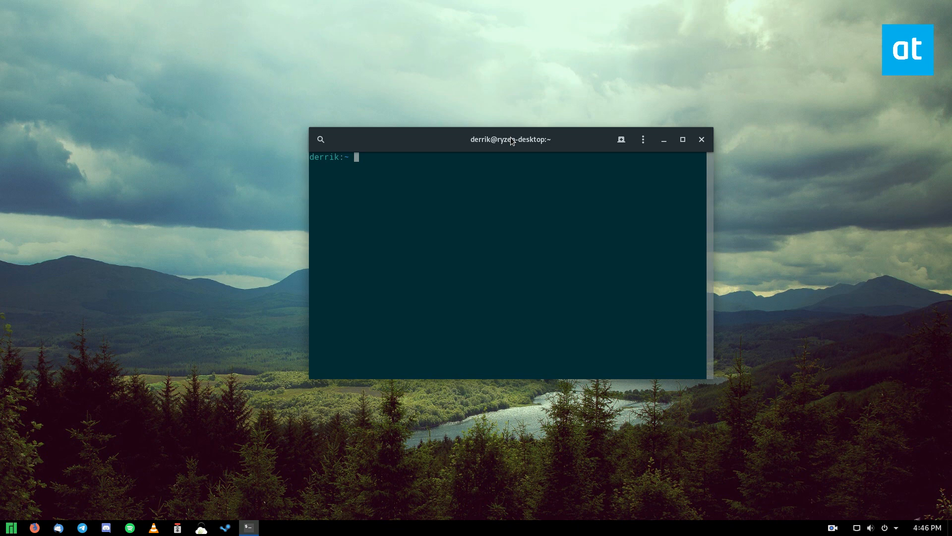
Run sudo sensors-detect, answering yes and accepting defaults until the summary
{"action": "type", "text": "sudo"}
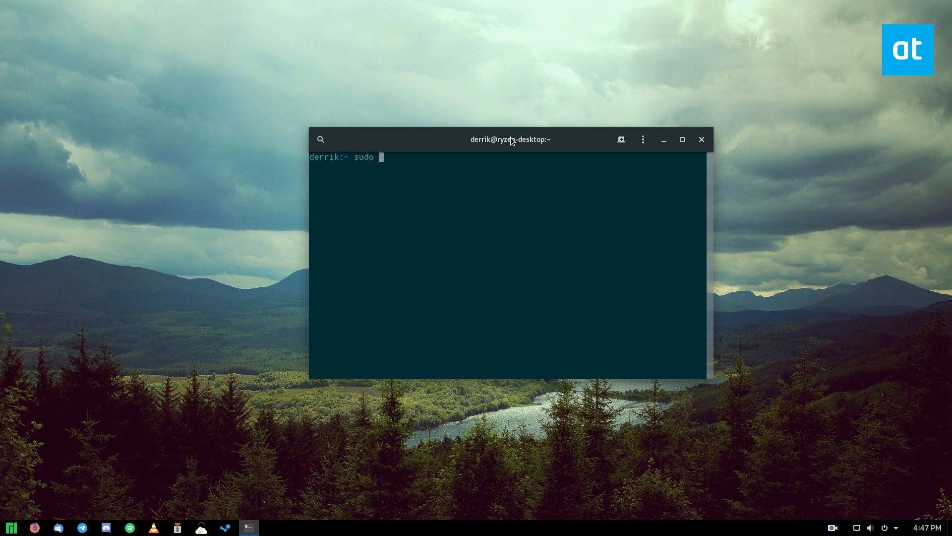
{"action": "type", "text": "sensors-detect"}
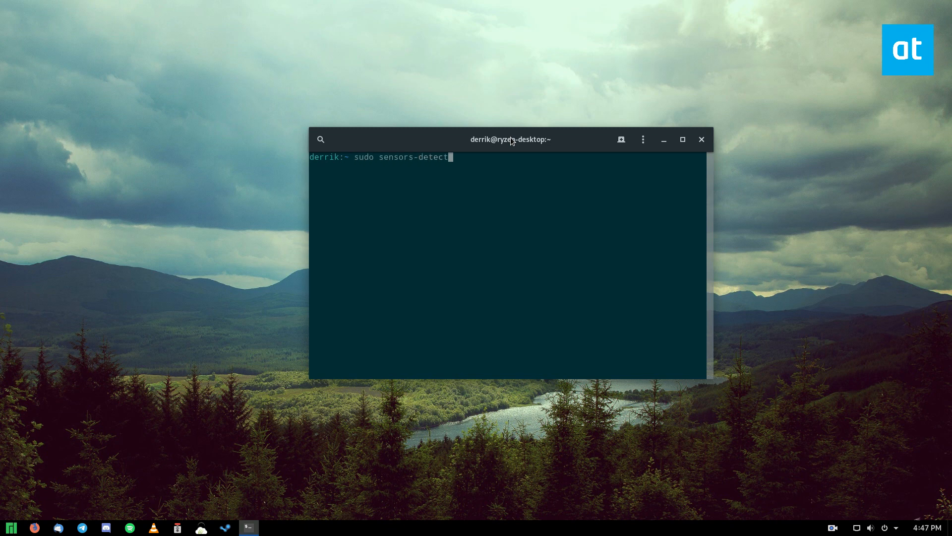
{"action": "key", "text": "Return"}
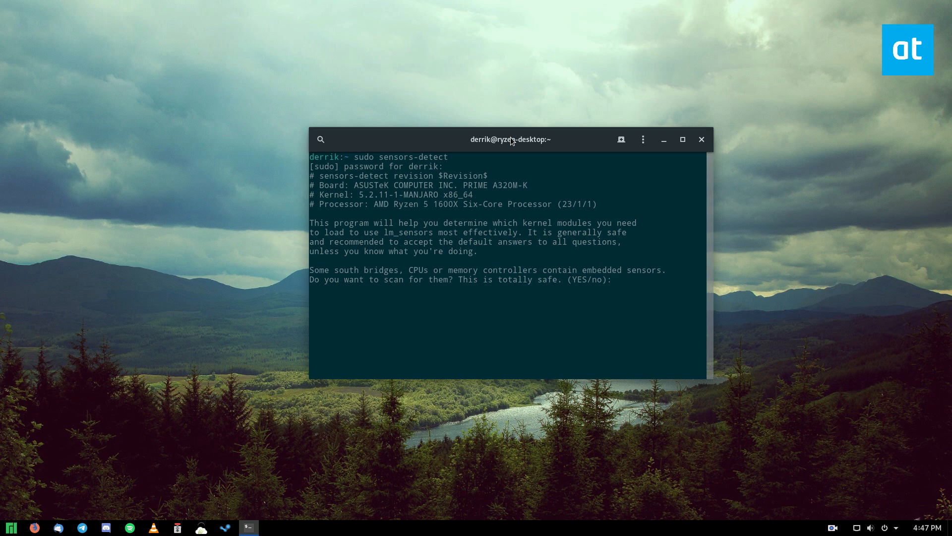
{"action": "mouse_move", "coordinate": [720, 256]}
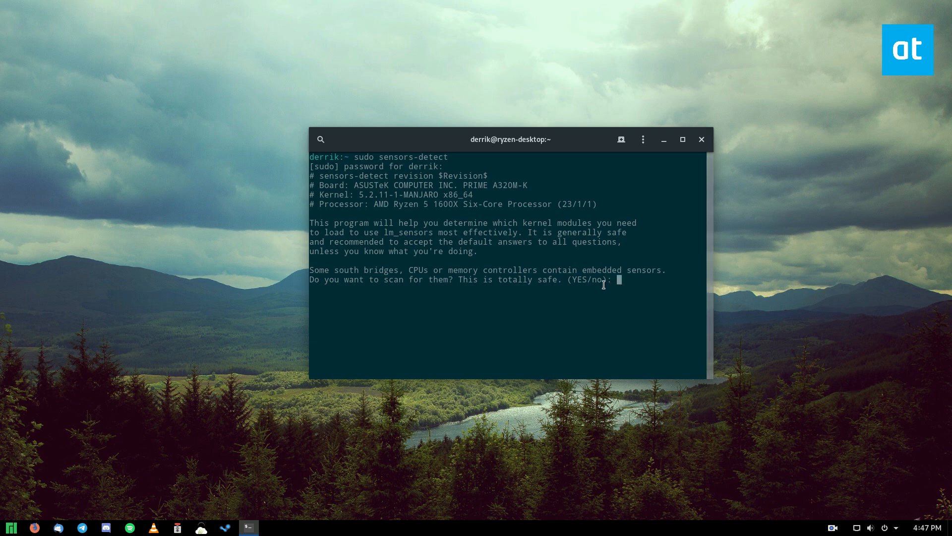
{"action": "type", "text": "y"}
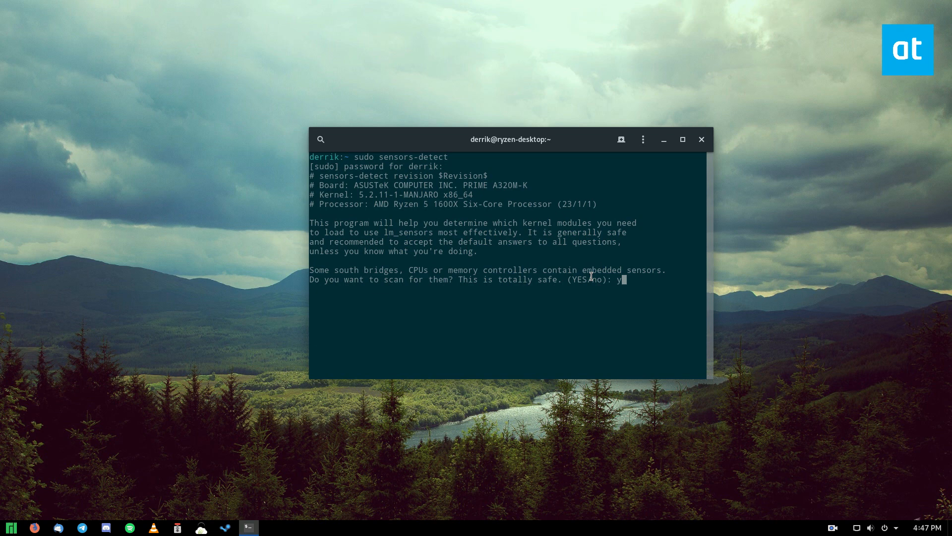
{"action": "key", "text": "Return"}
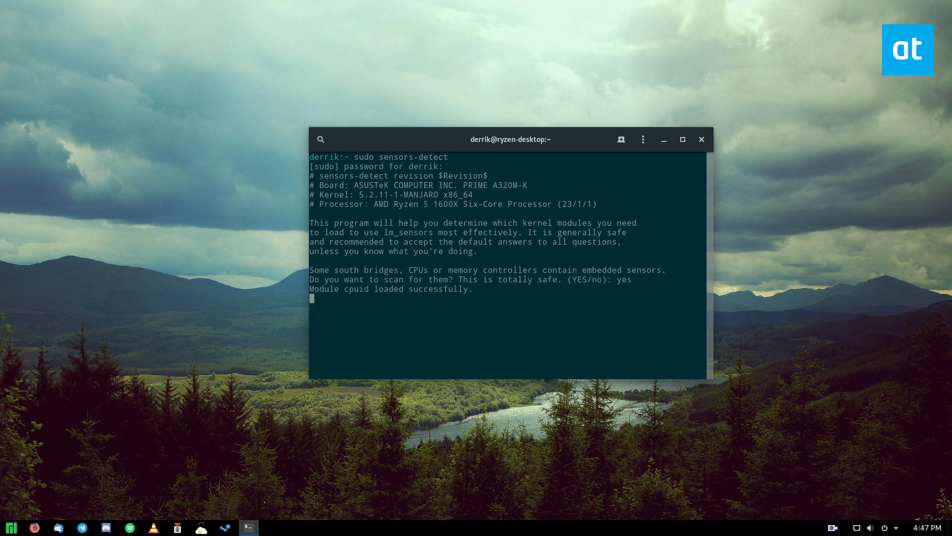
{"action": "key", "text": "Return"}
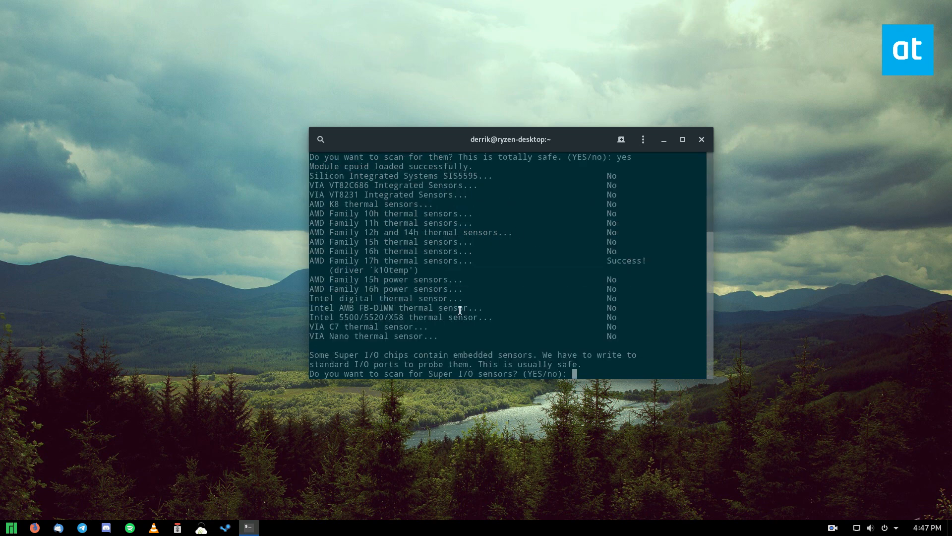
{"action": "mouse_move", "coordinate": [539, 374]}
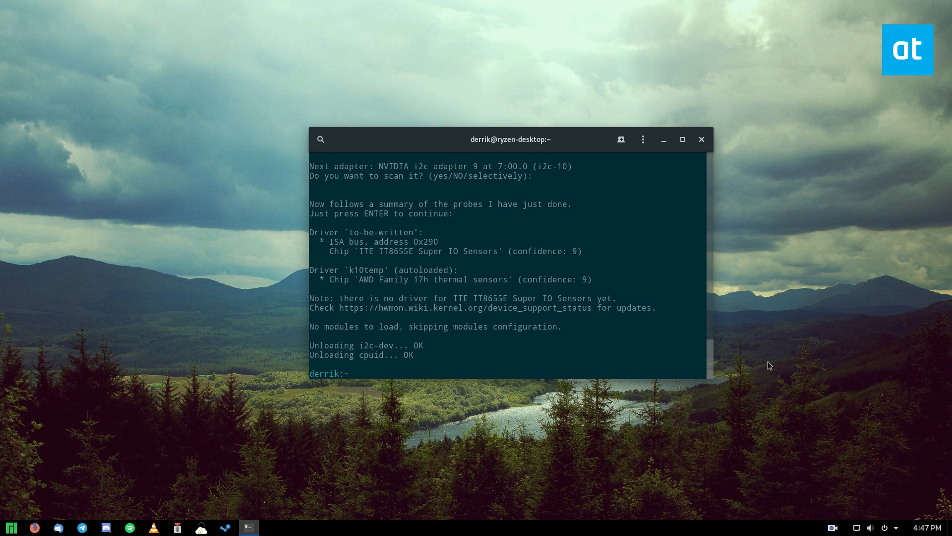
Run sensors repeatedly to show Tdie and Tctl readings around 37°C
{"action": "type", "text": "senso"}
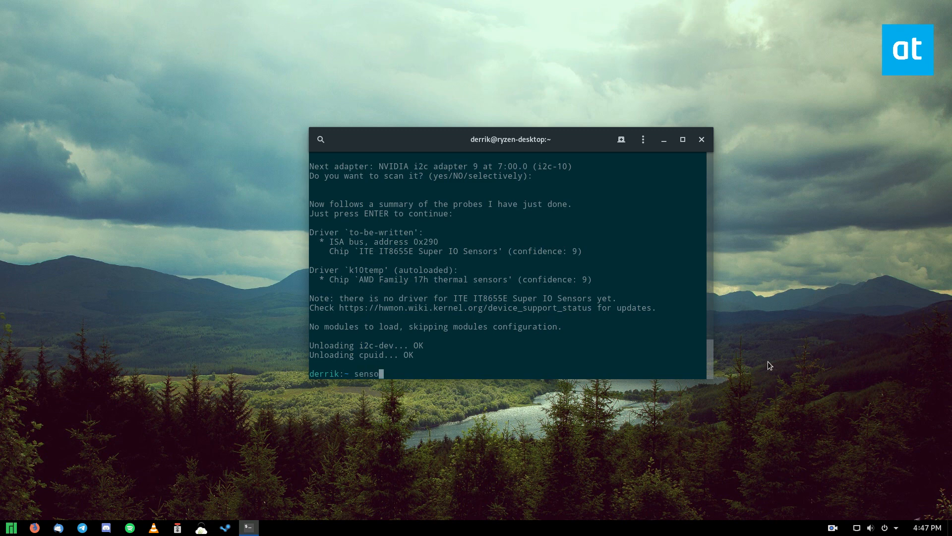
{"action": "key", "text": "Return"}
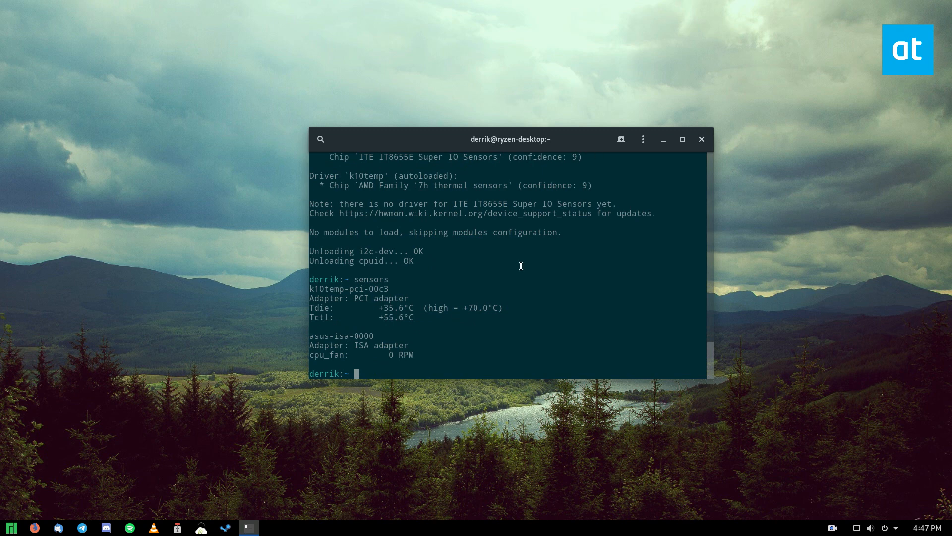
{"action": "mouse_move", "coordinate": [402, 314]}
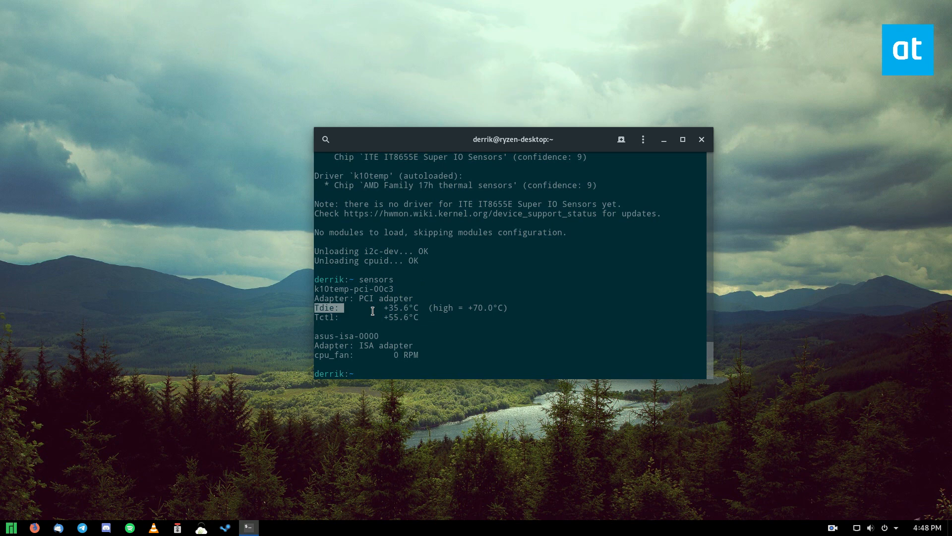
{"action": "mouse_move", "coordinate": [453, 320]}
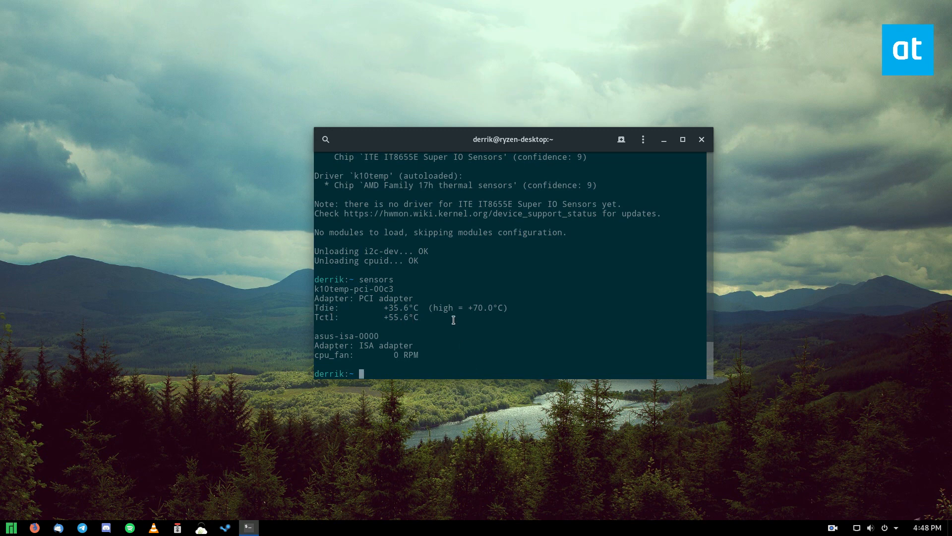
{"action": "mouse_move", "coordinate": [452, 319]}
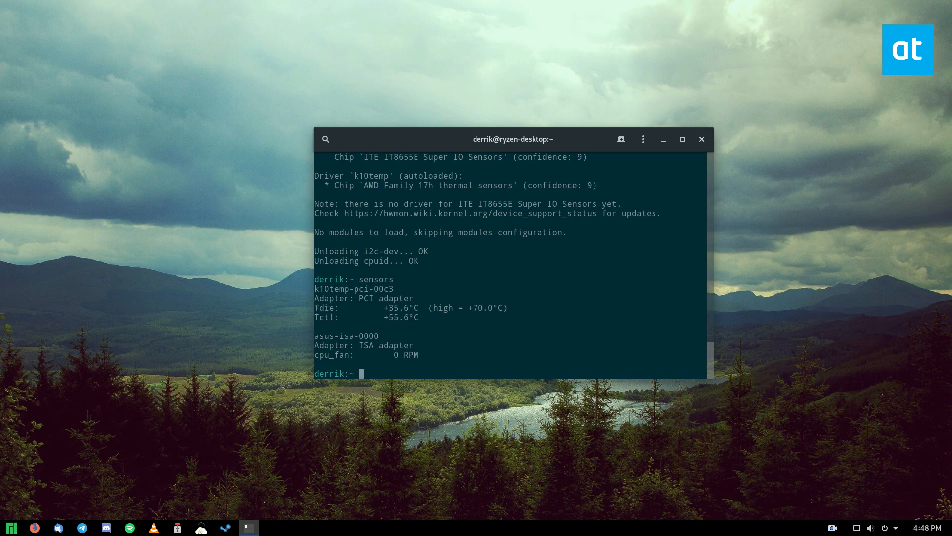
{"action": "type", "text": "sensors"}
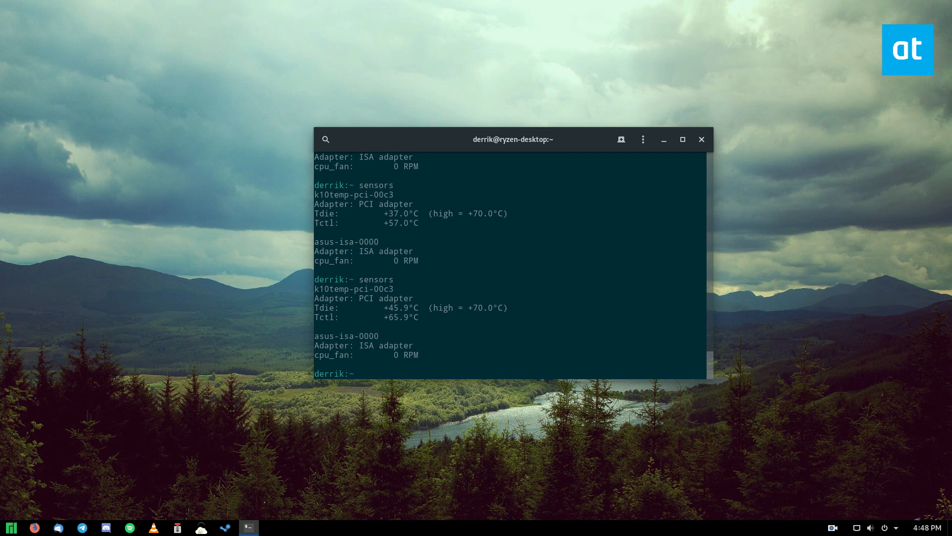
{"action": "type", "text": "sensors"}
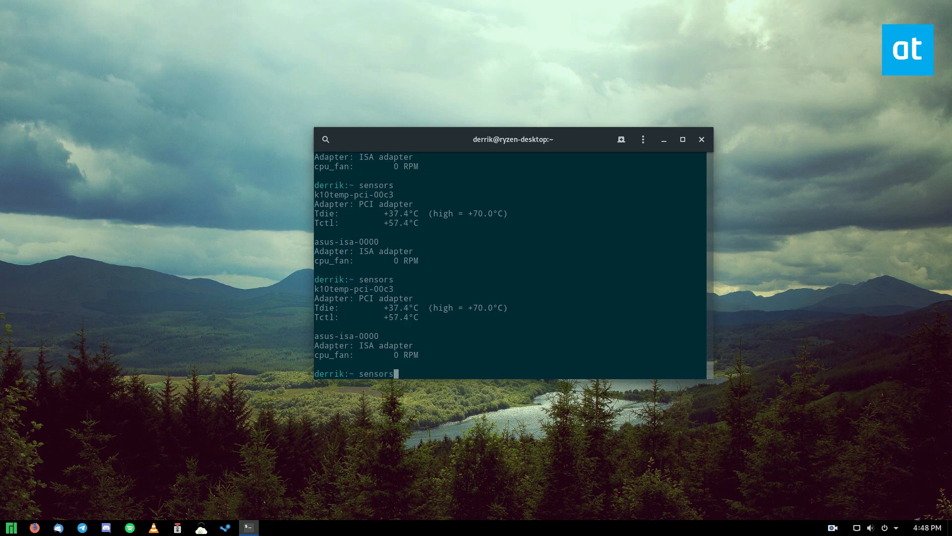
{"action": "key", "text": "Return"}
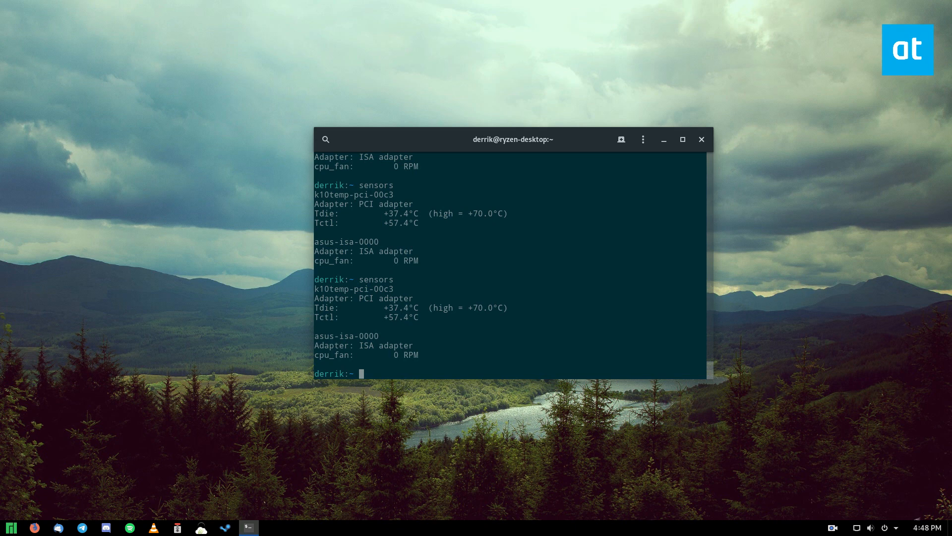
{"action": "mouse_move", "coordinate": [680, 154]}
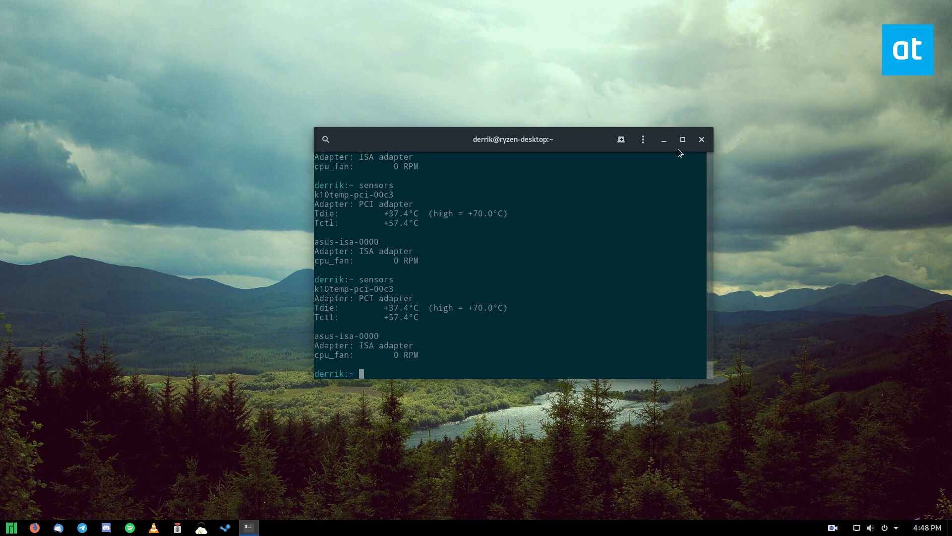
{"action": "mouse_move", "coordinate": [519, 166]}
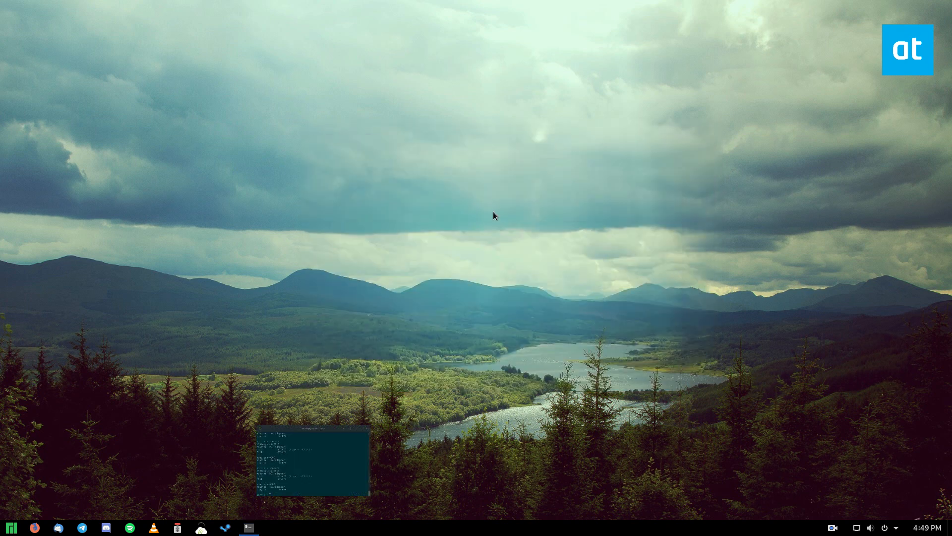
Restore the terminal window and open the Manjaro application launcher
{"action": "left_click", "coordinate": [246, 527]}
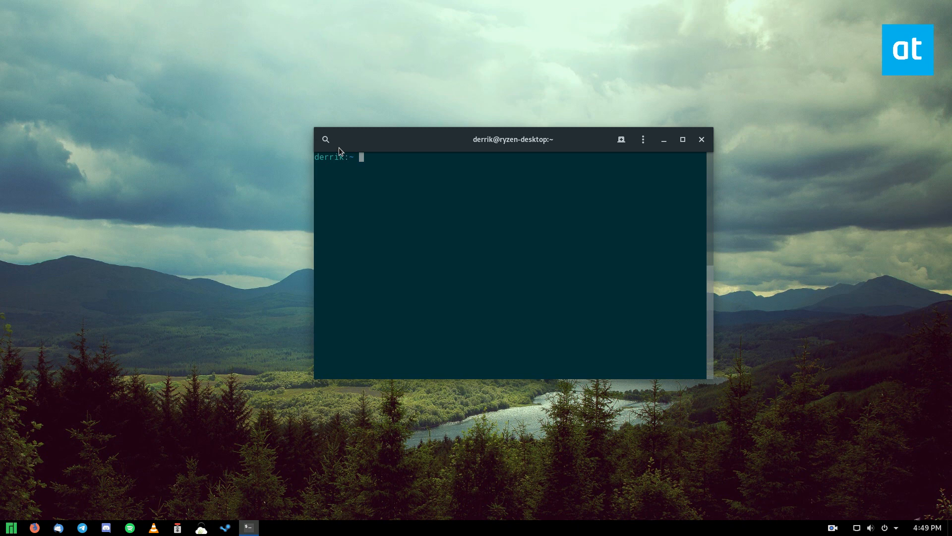
{"action": "mouse_move", "coordinate": [402, 145]}
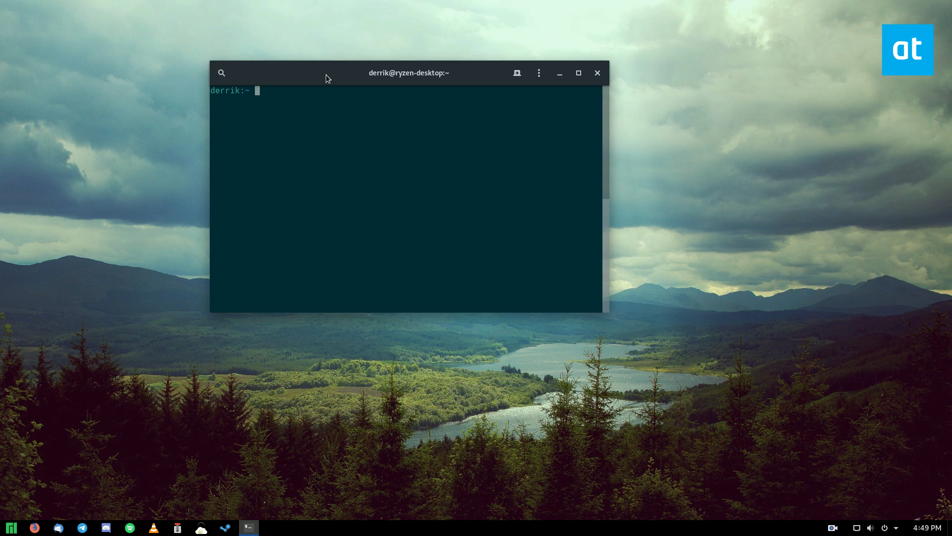
{"action": "left_click", "coordinate": [11, 527]}
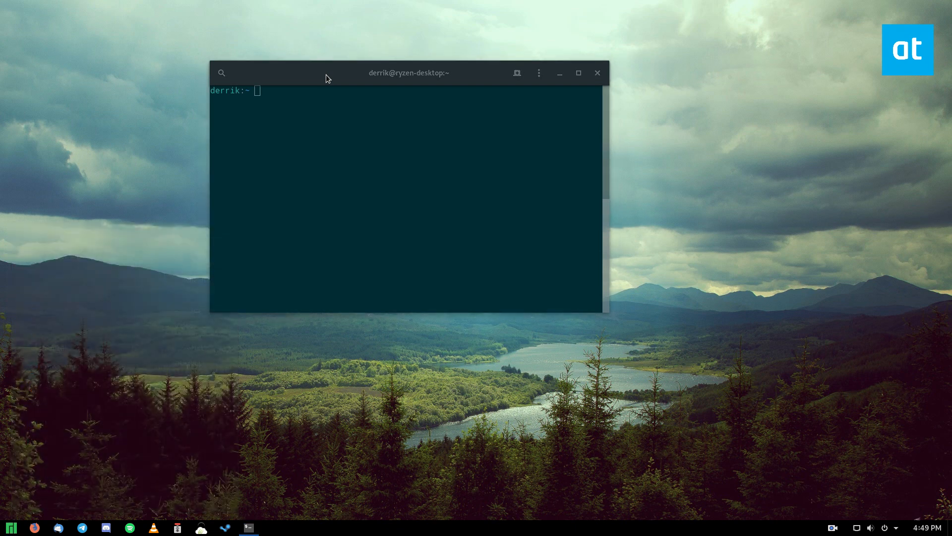
{"action": "mouse_move", "coordinate": [820, 527]}
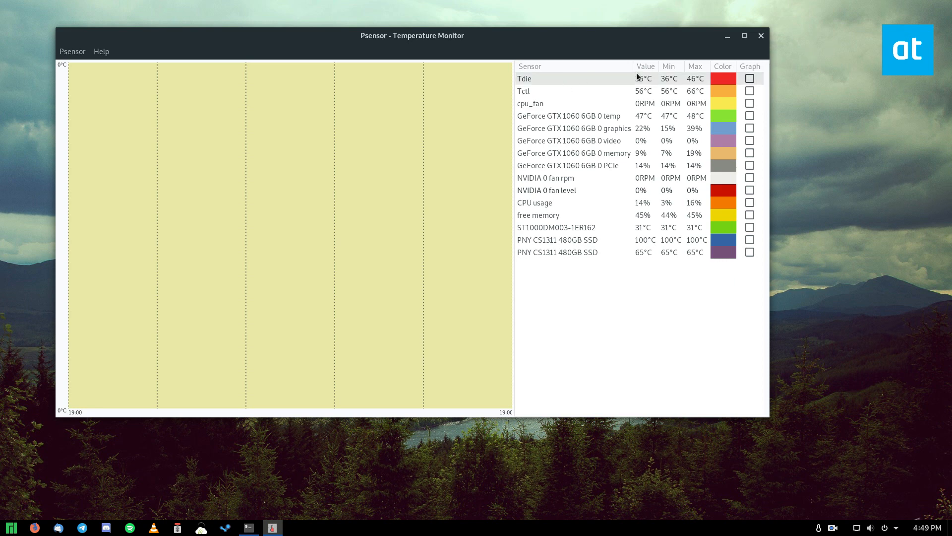
Tick the Graph checkboxes for Tdie and Tctl
{"action": "left_click", "coordinate": [749, 78]}
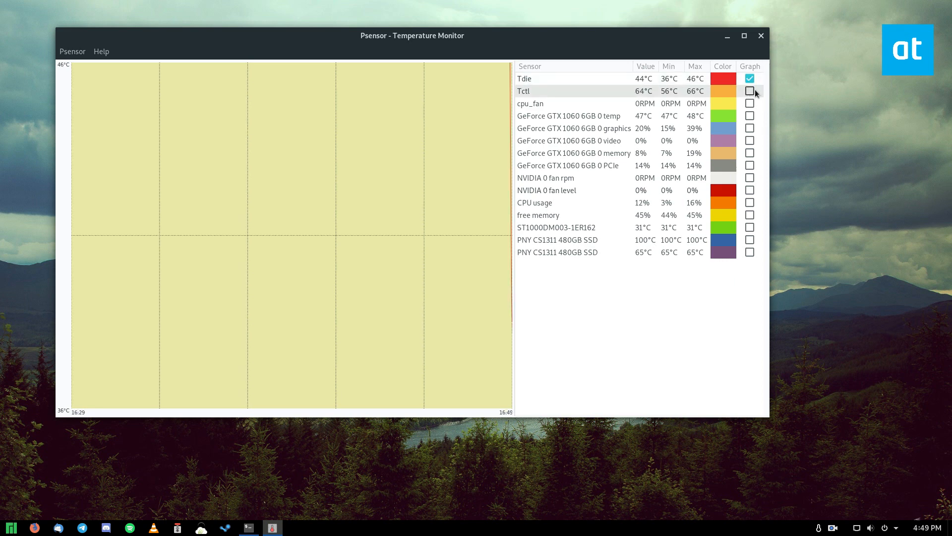
{"action": "left_click", "coordinate": [749, 90]}
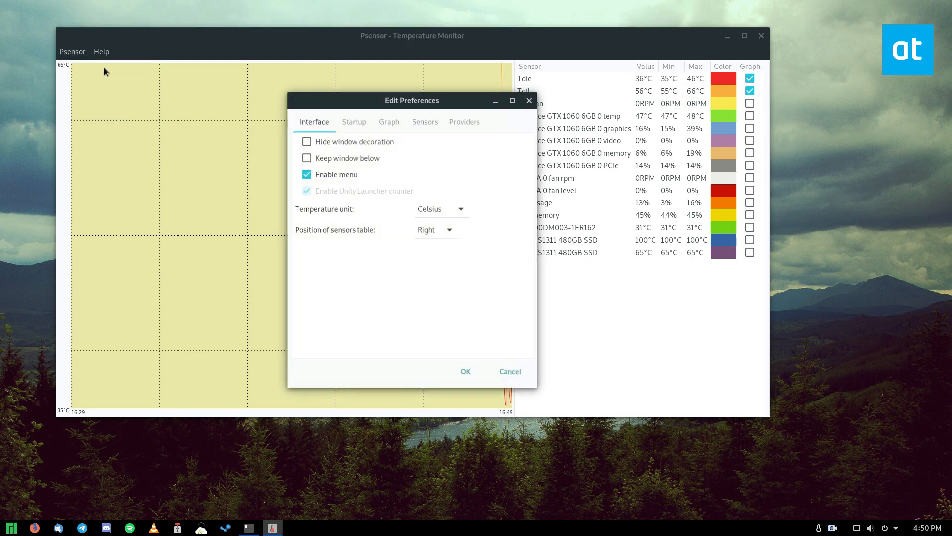
Browse the Graph, Sensors and Providers preference tabs, enabling sensors logging, then close
{"action": "left_click", "coordinate": [388, 120]}
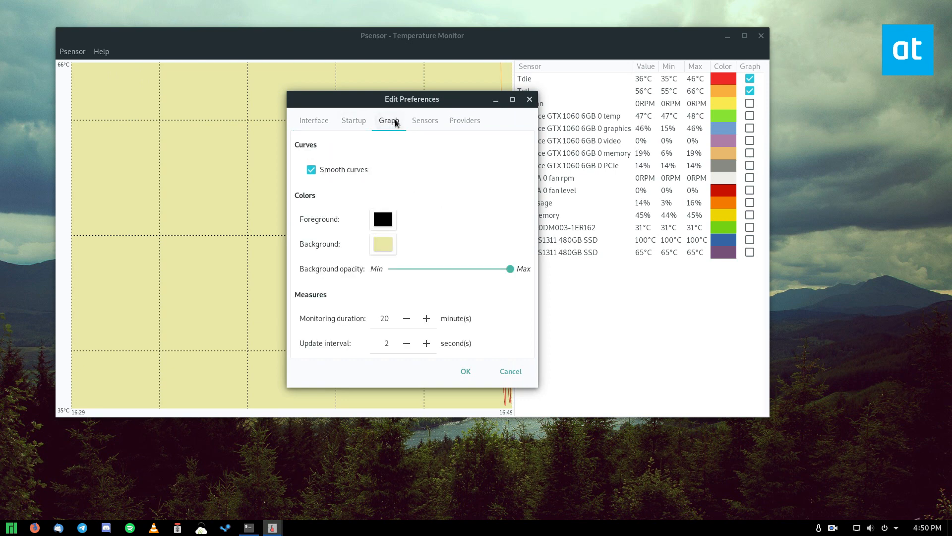
{"action": "left_click", "coordinate": [424, 119]}
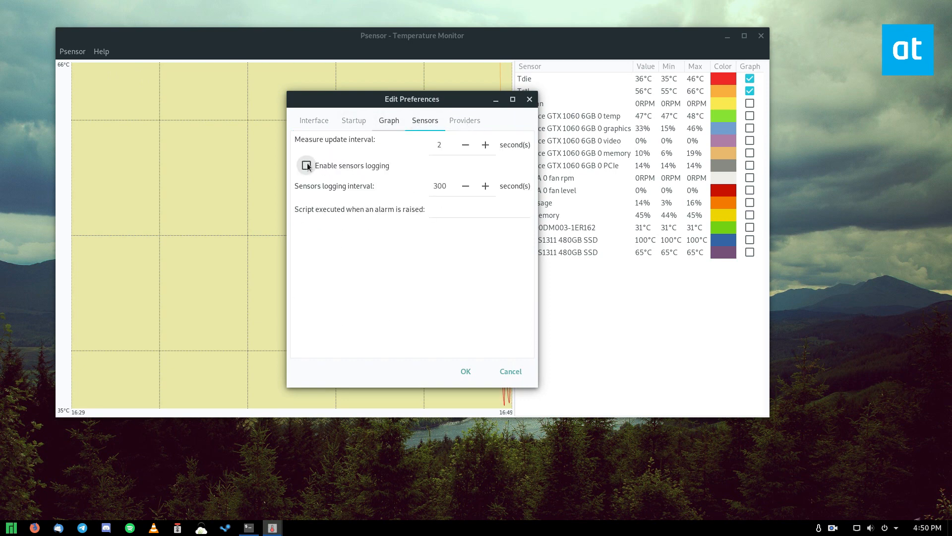
{"action": "left_click", "coordinate": [306, 165]}
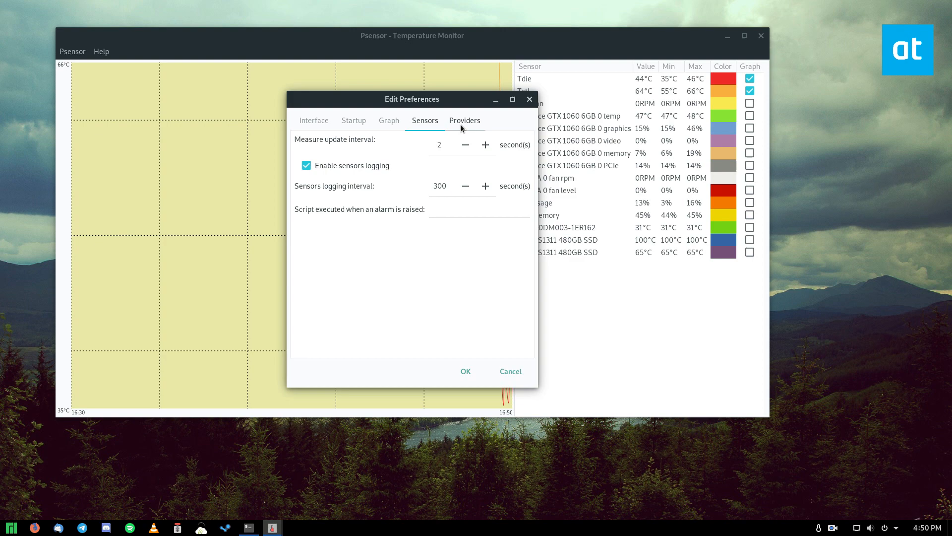
{"action": "left_click", "coordinate": [464, 120]}
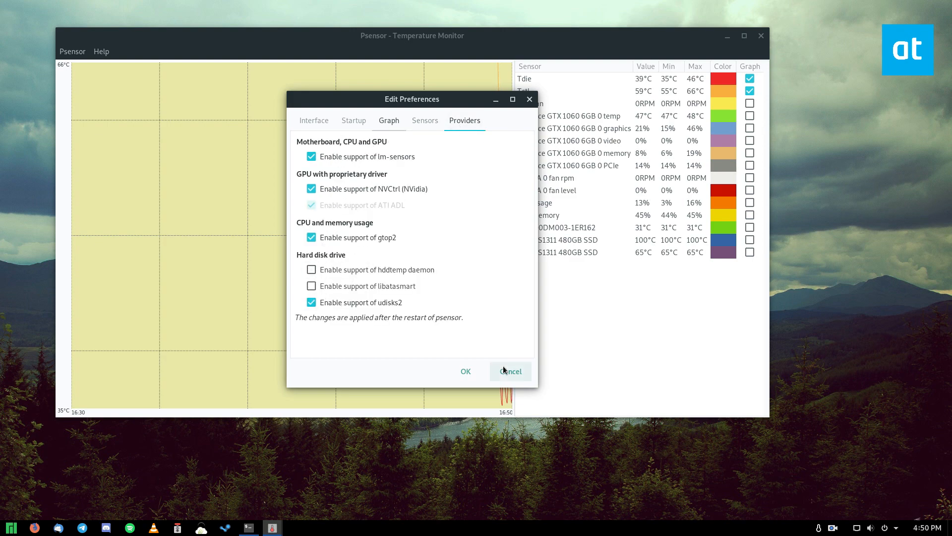
{"action": "left_click", "coordinate": [510, 371]}
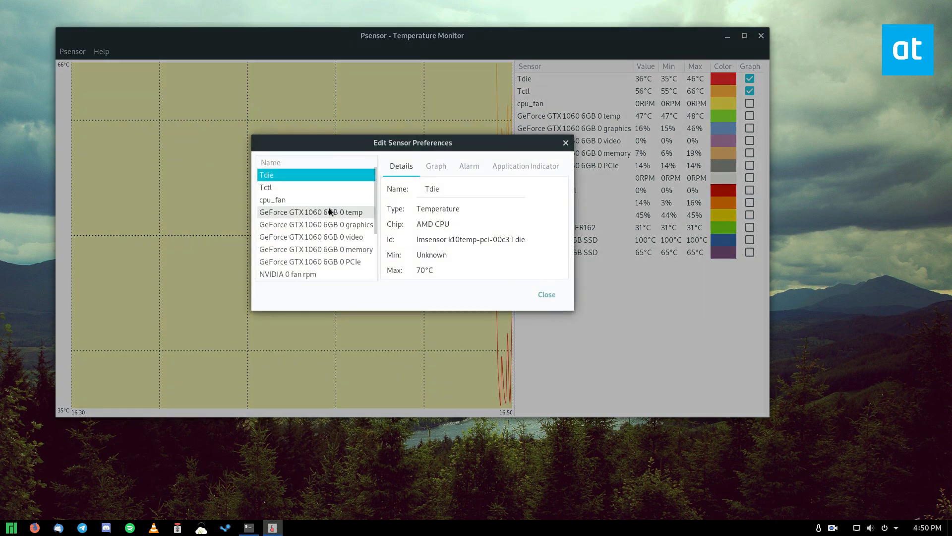
Rename Tctl to 'CPU Temp' and Tdie to 'CPU Socket', then view the alarm settings
{"action": "left_click", "coordinate": [272, 199]}
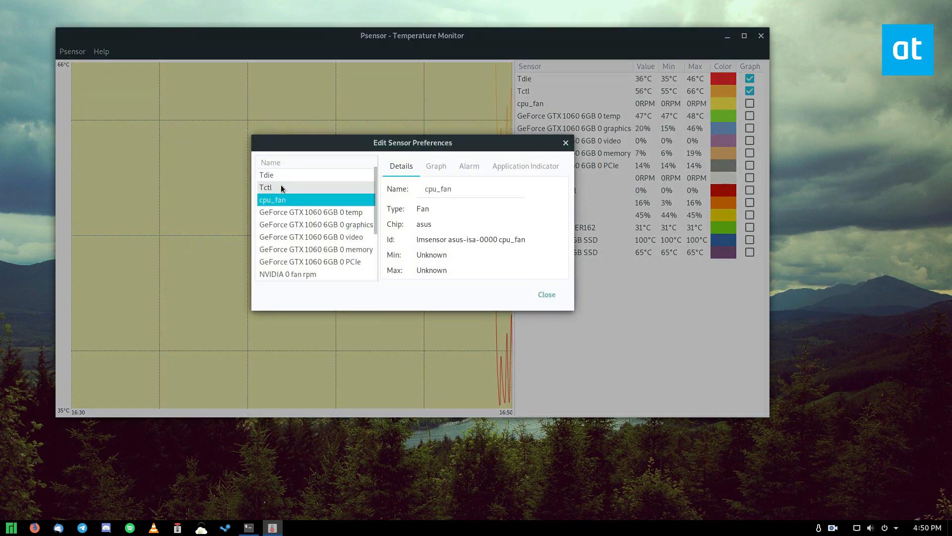
{"action": "left_click", "coordinate": [265, 187]}
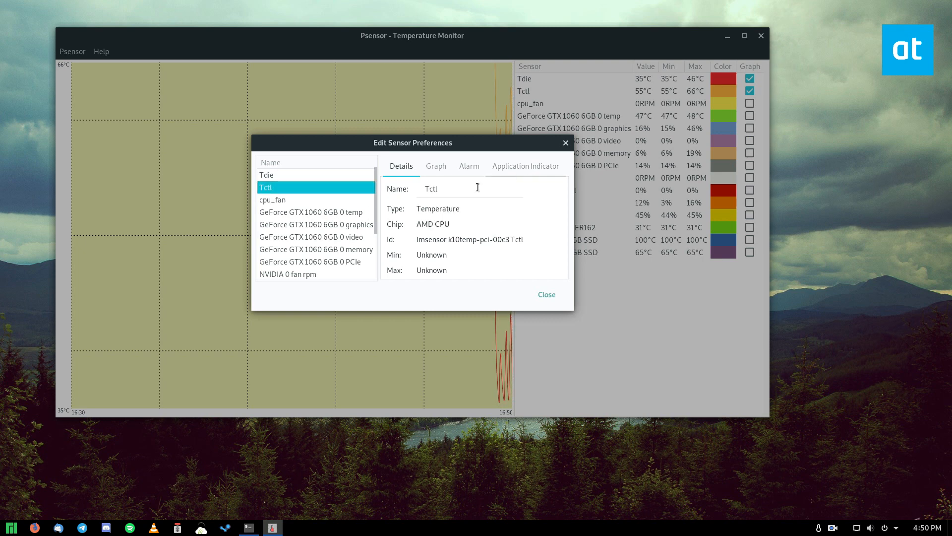
{"action": "type", "text": "CP"}
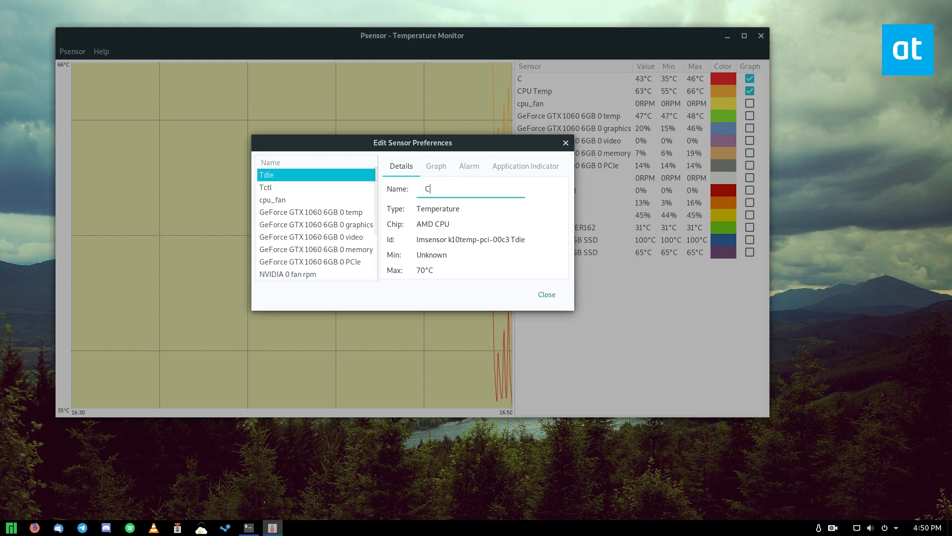
{"action": "type", "text": "PU Socket"}
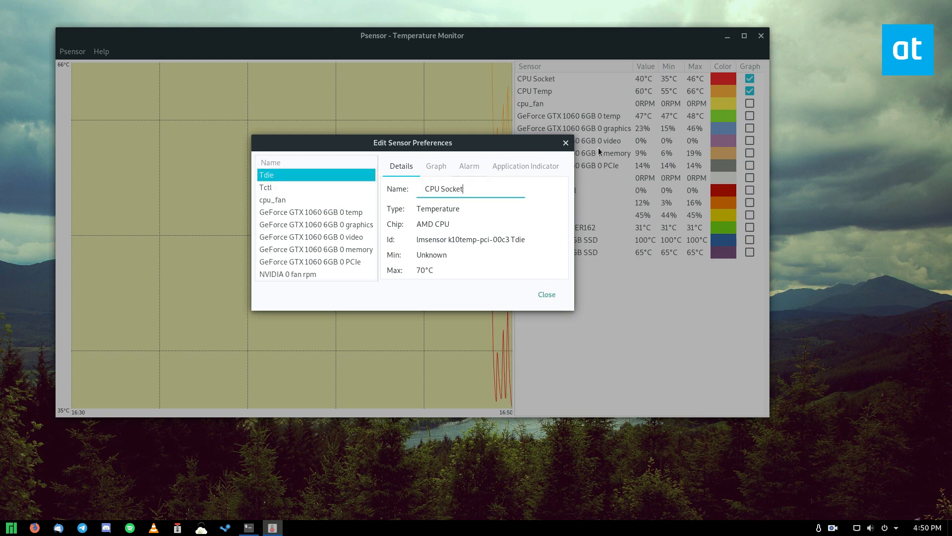
{"action": "left_click", "coordinate": [468, 165]}
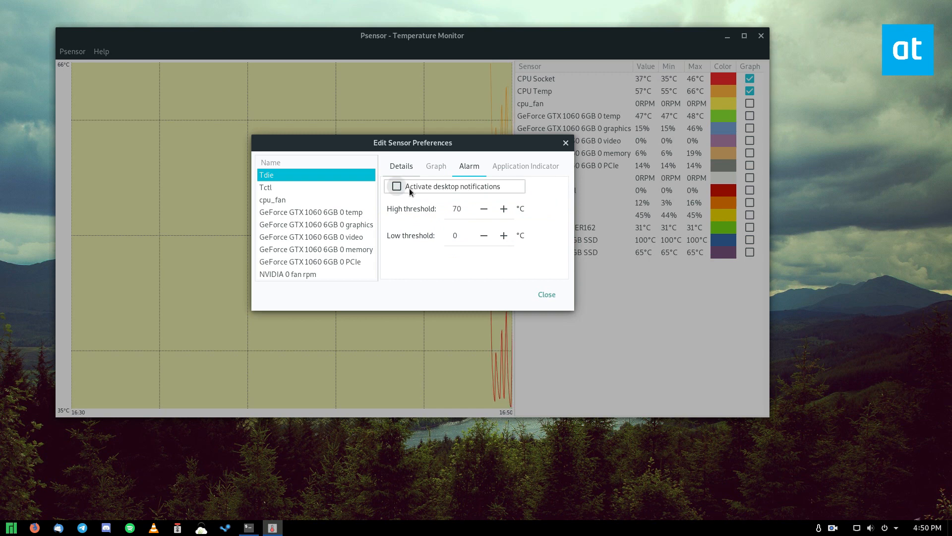
{"action": "mouse_move", "coordinate": [409, 192]}
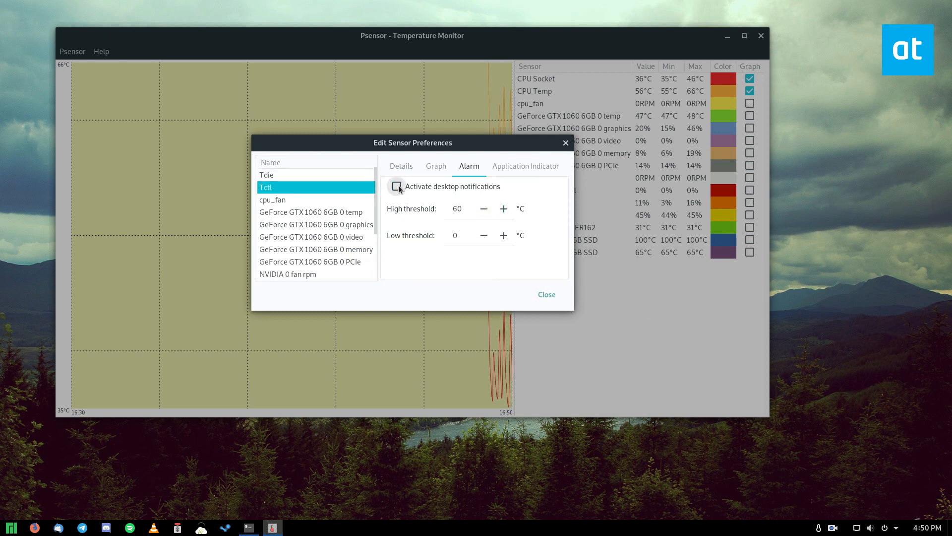
Enable desktop notifications for CPU Temp with a 60°C high threshold and close
{"action": "left_click", "coordinate": [396, 186]}
{"action": "type", "text": "70"}
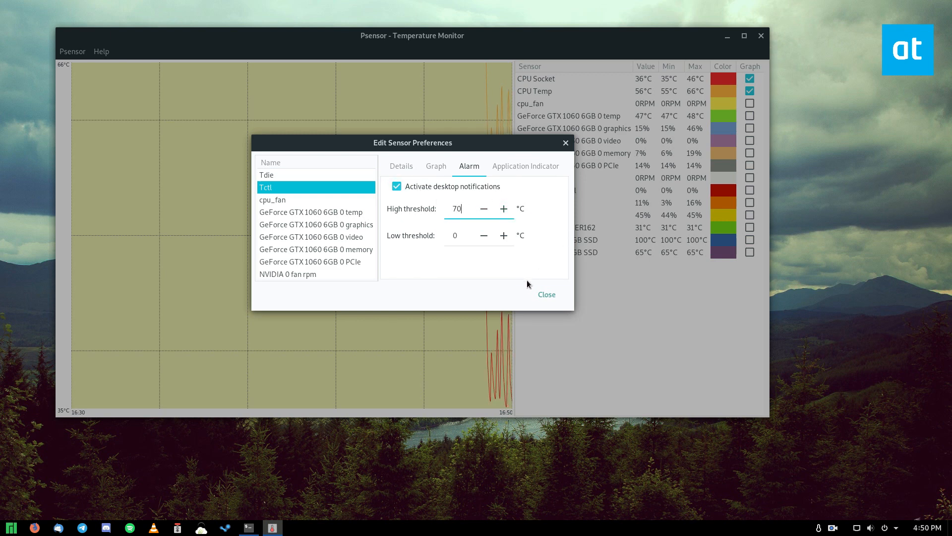
{"action": "left_click", "coordinate": [484, 208]}
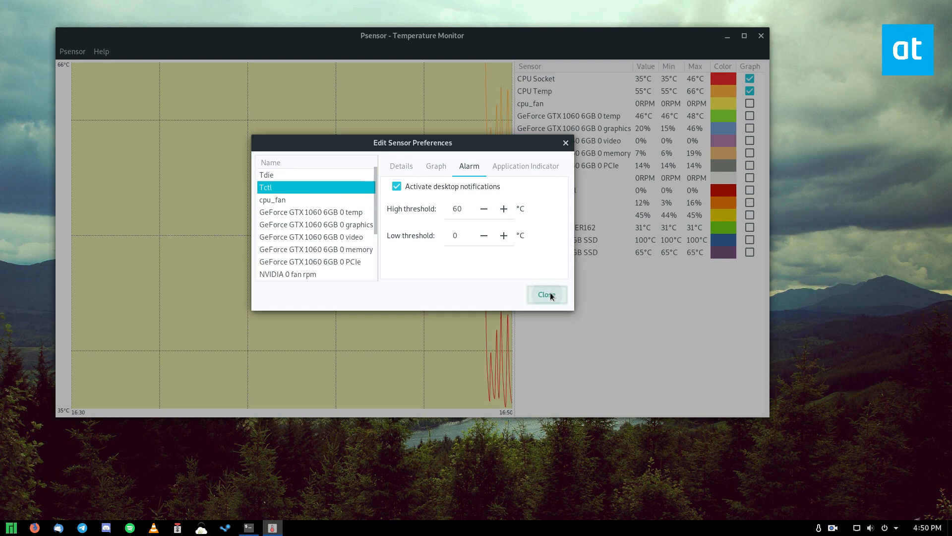
{"action": "left_click", "coordinate": [545, 295]}
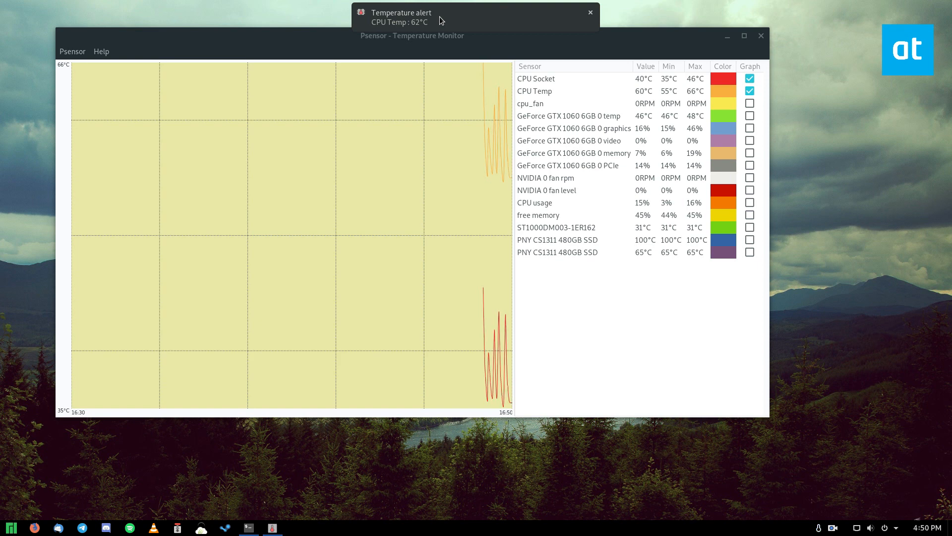
Dismiss the temperature alert and maximize the Psensor window
{"action": "left_click", "coordinate": [589, 12]}
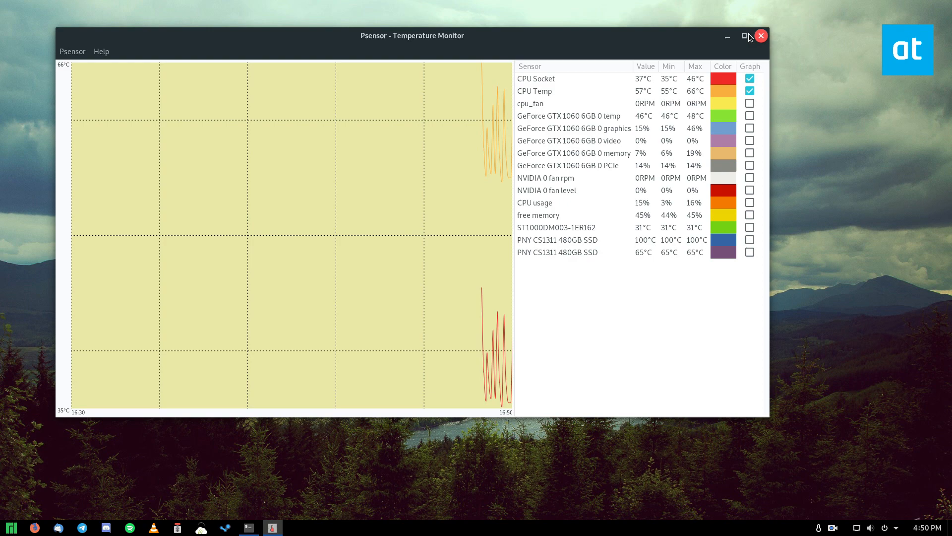
{"action": "left_click", "coordinate": [744, 35]}
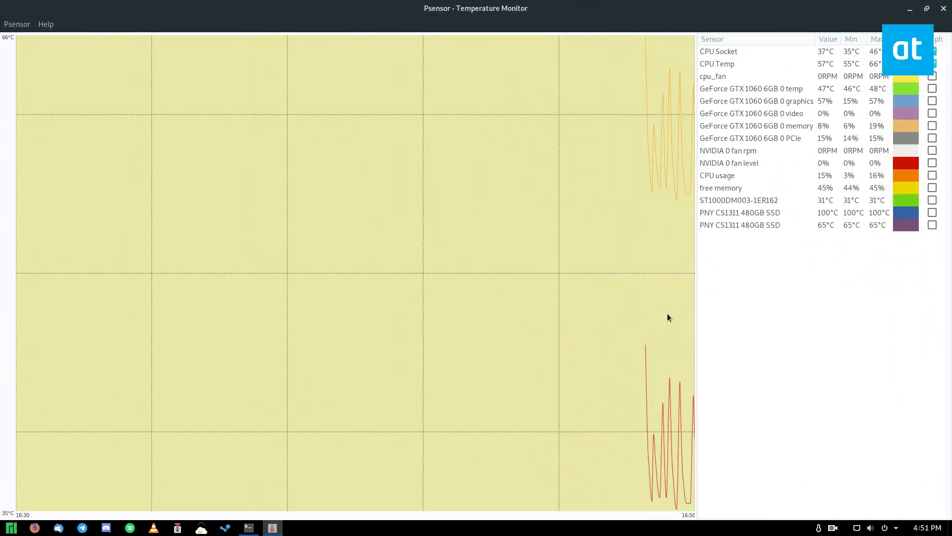
{"action": "mouse_move", "coordinate": [764, 478]}
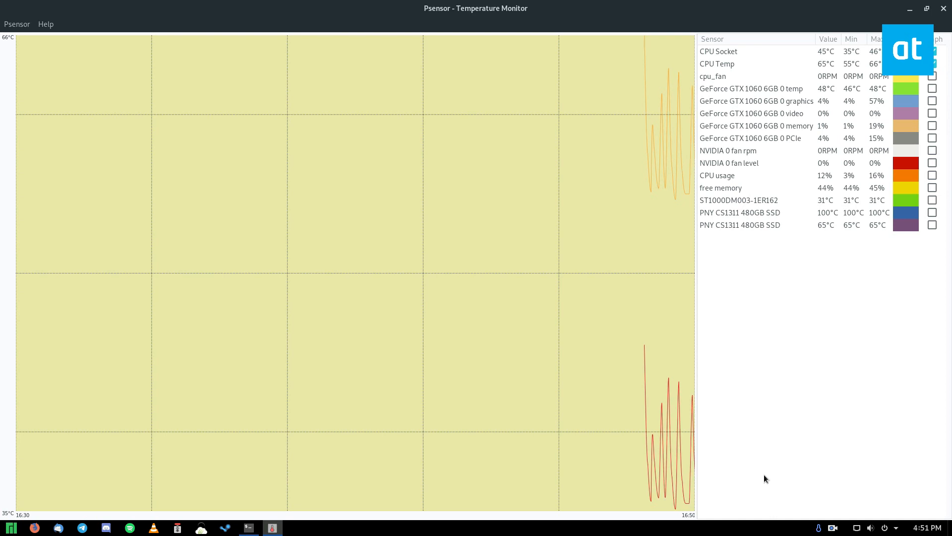